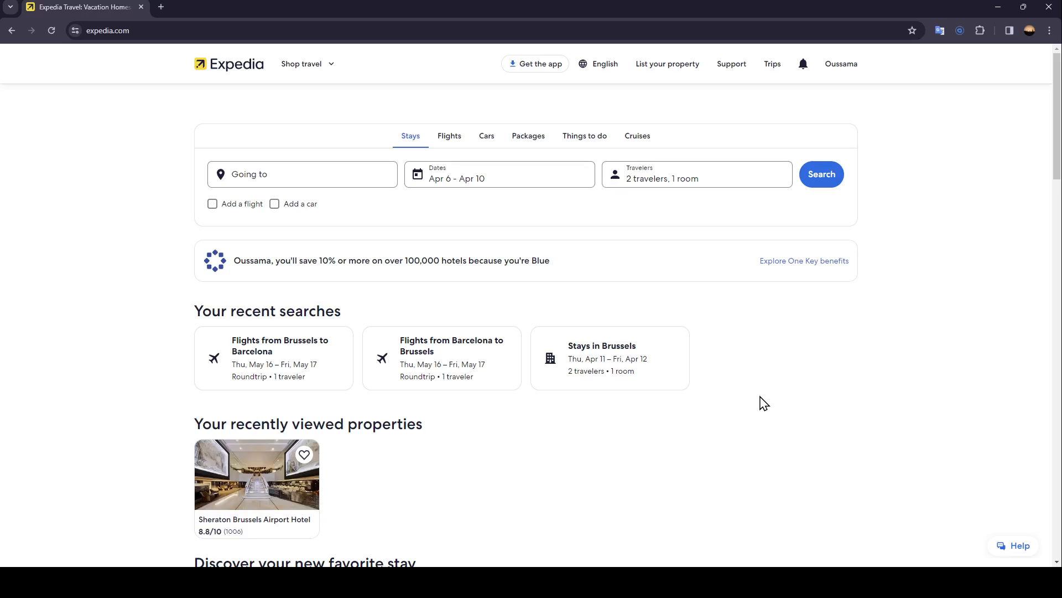
mouse_move(536, 125)
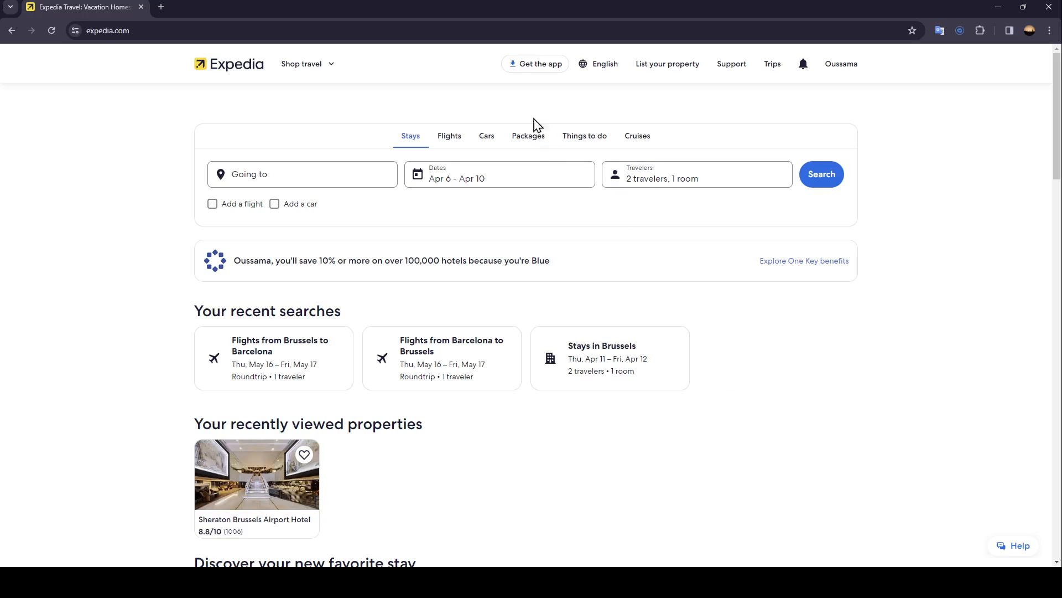
mouse_move(622, 83)
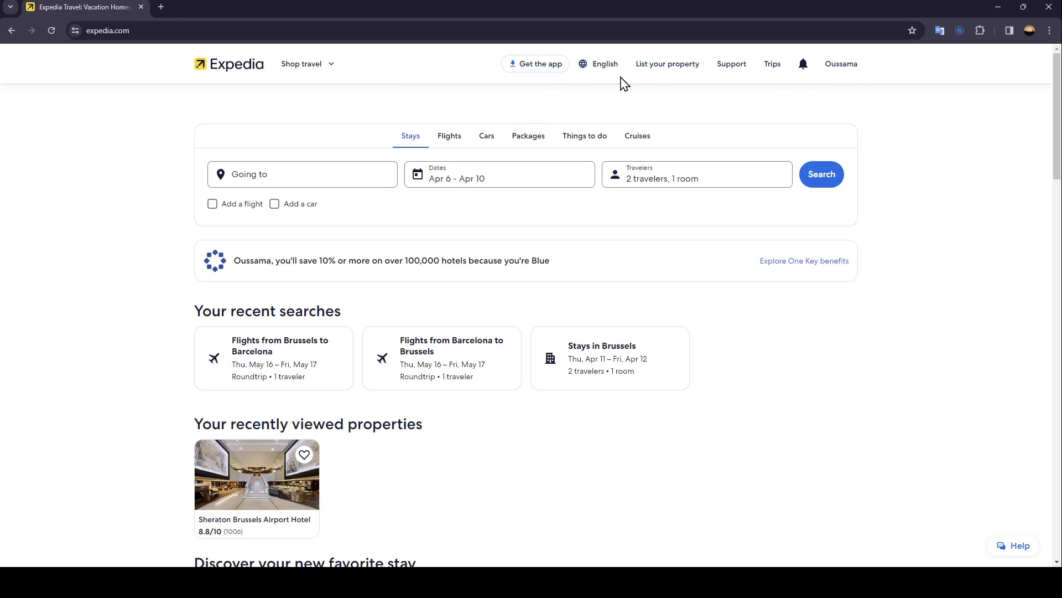
mouse_move(605, 64)
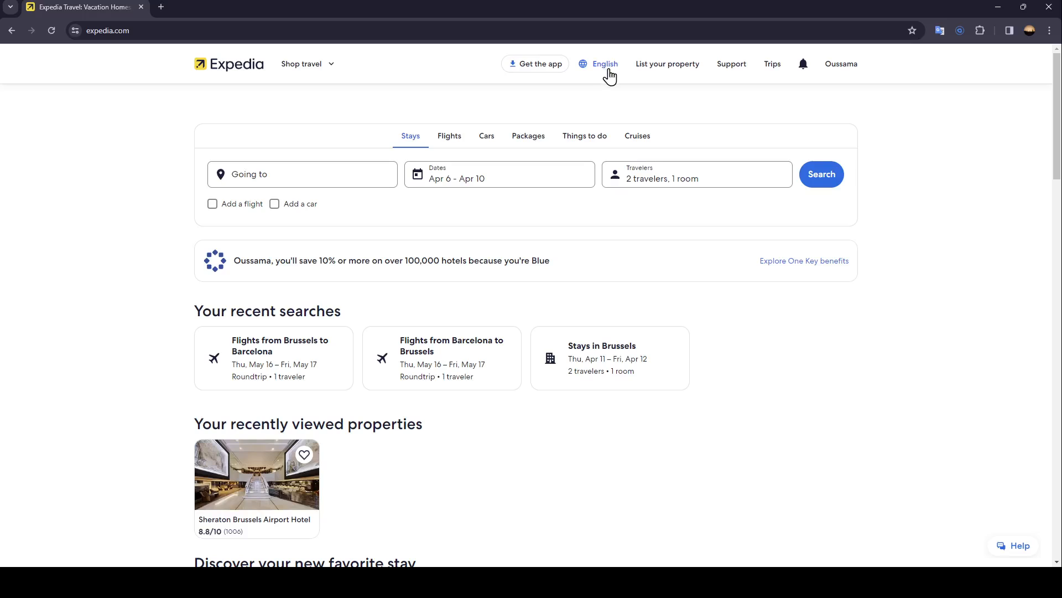
mouse_move(722, 112)
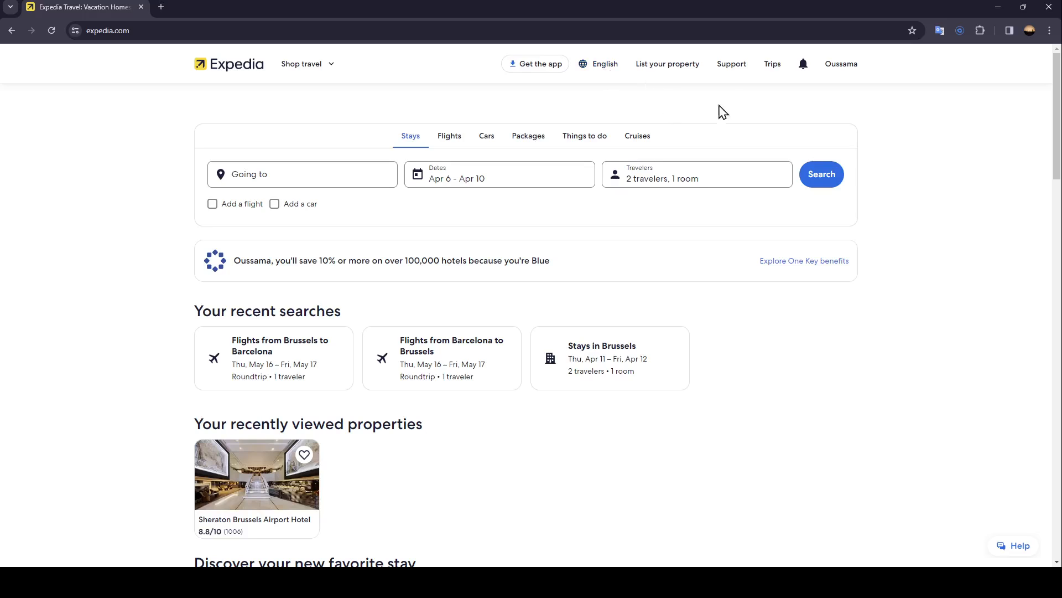
mouse_move(802, 63)
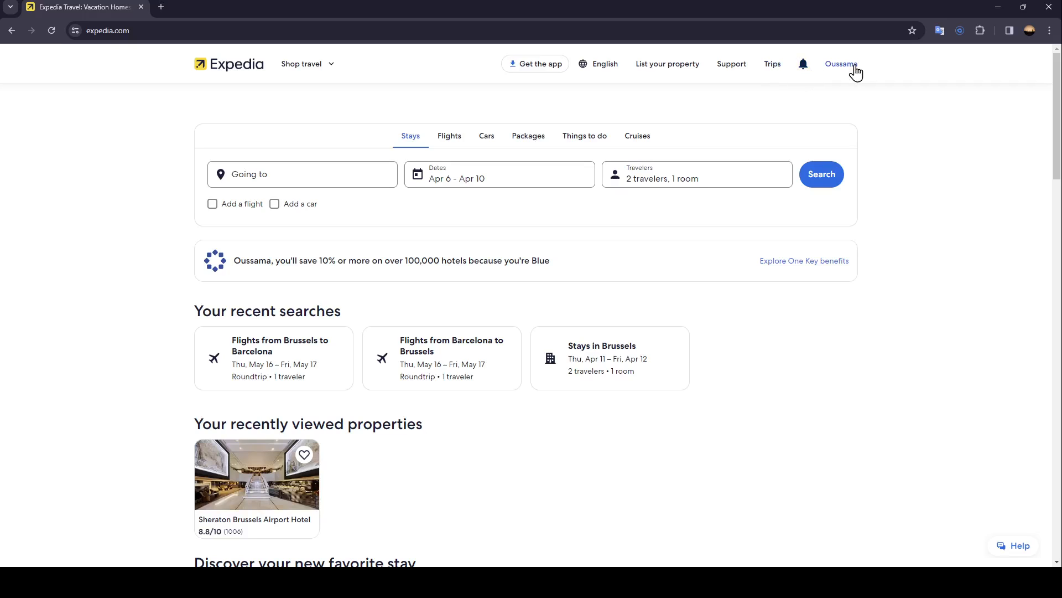
mouse_move(850, 70)
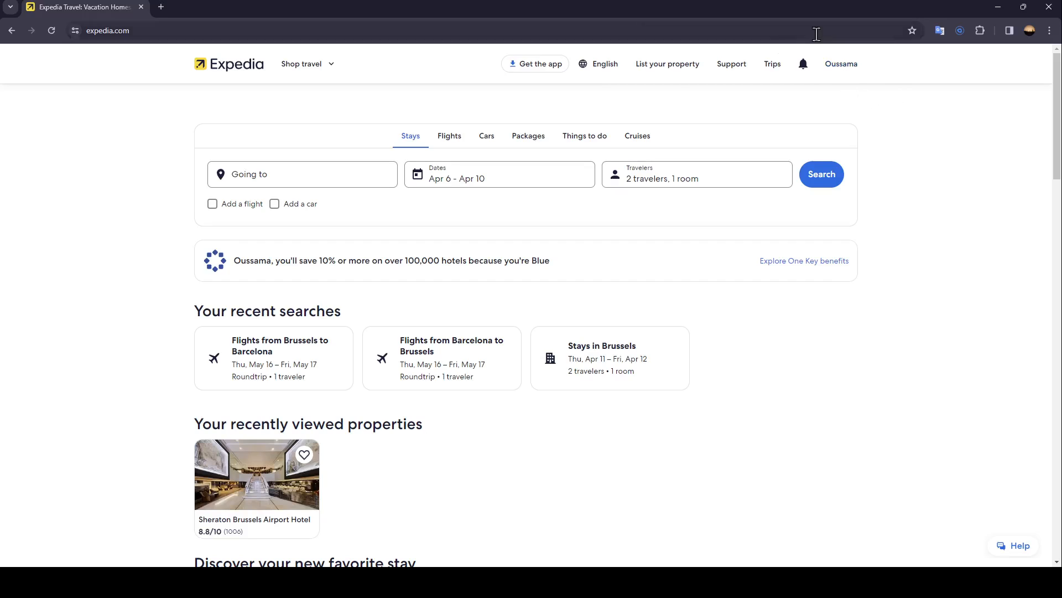
mouse_move(456, 165)
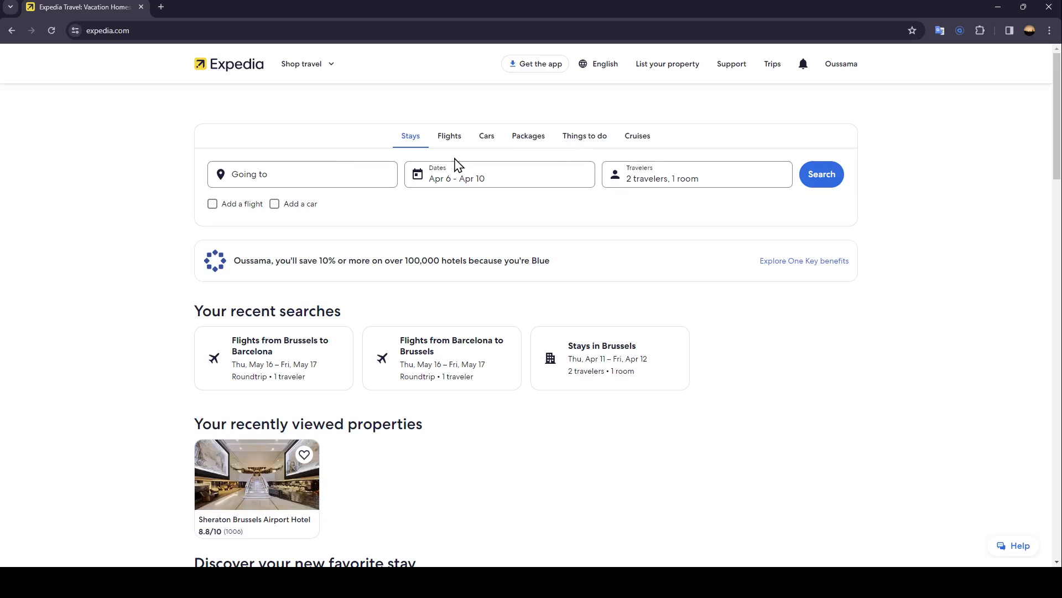
mouse_move(324, 347)
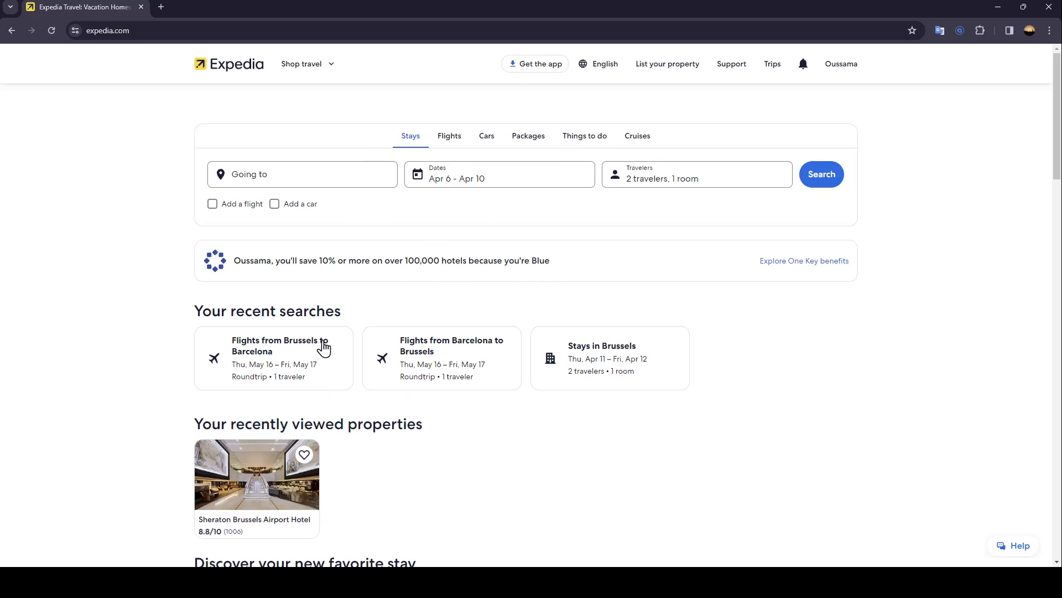
mouse_move(486, 263)
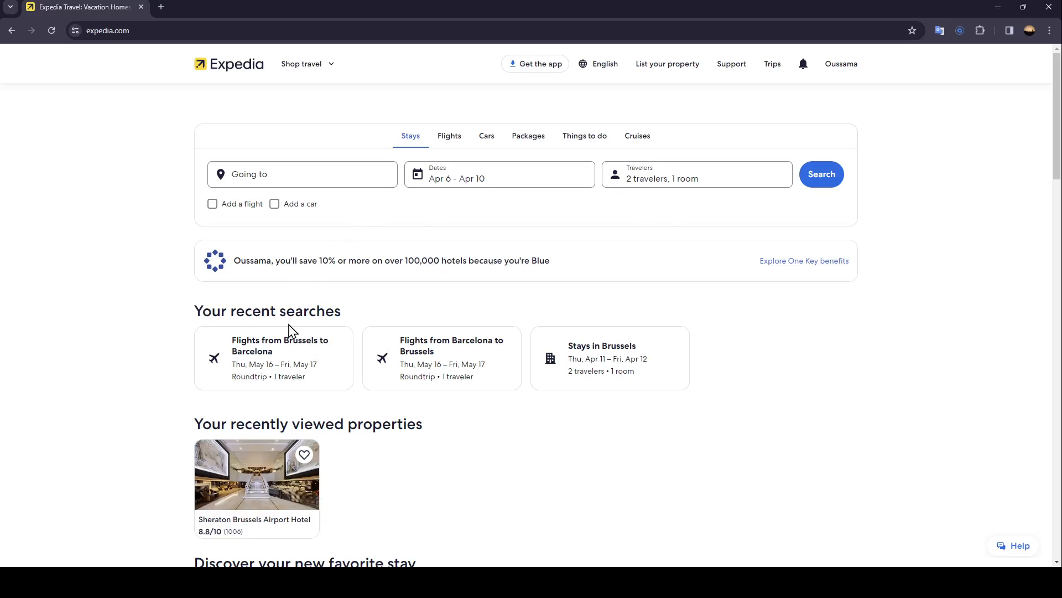
mouse_move(355, 341)
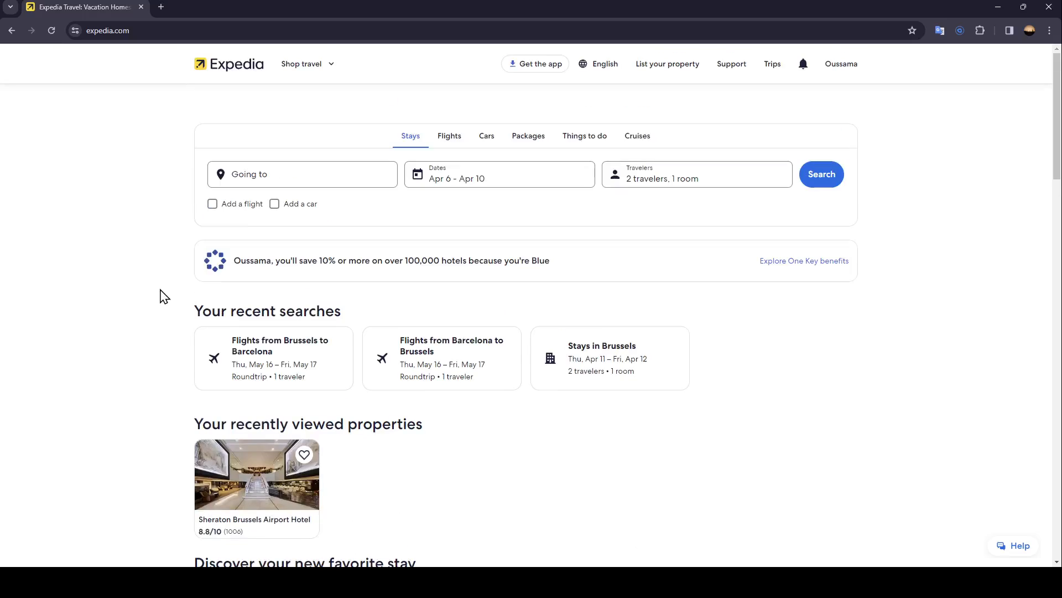
mouse_move(773, 63)
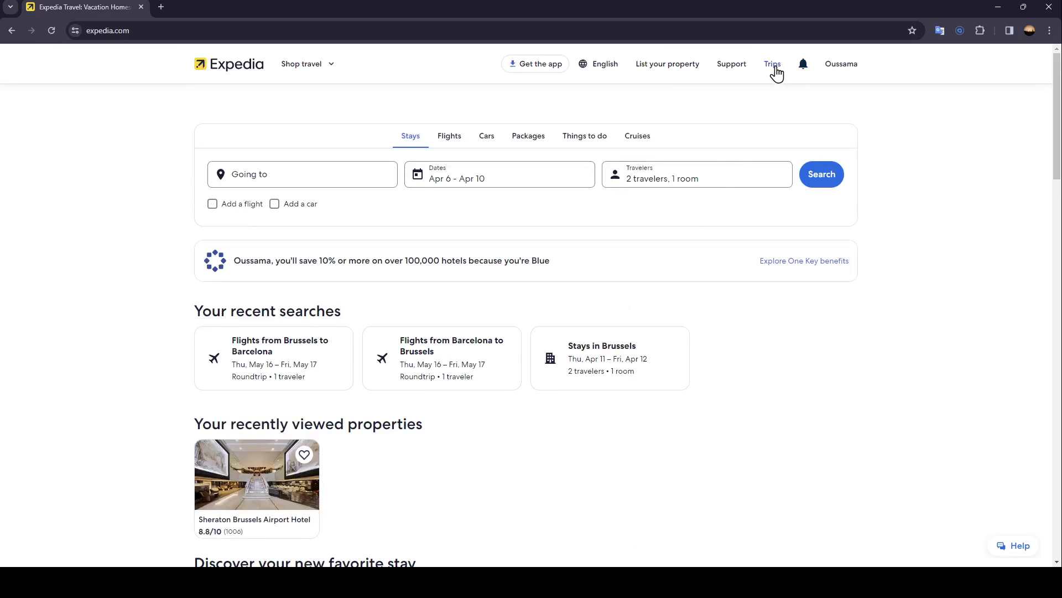
- Return from the empty Trips page to the Expedia homepage via the logo
left_click(772, 64)
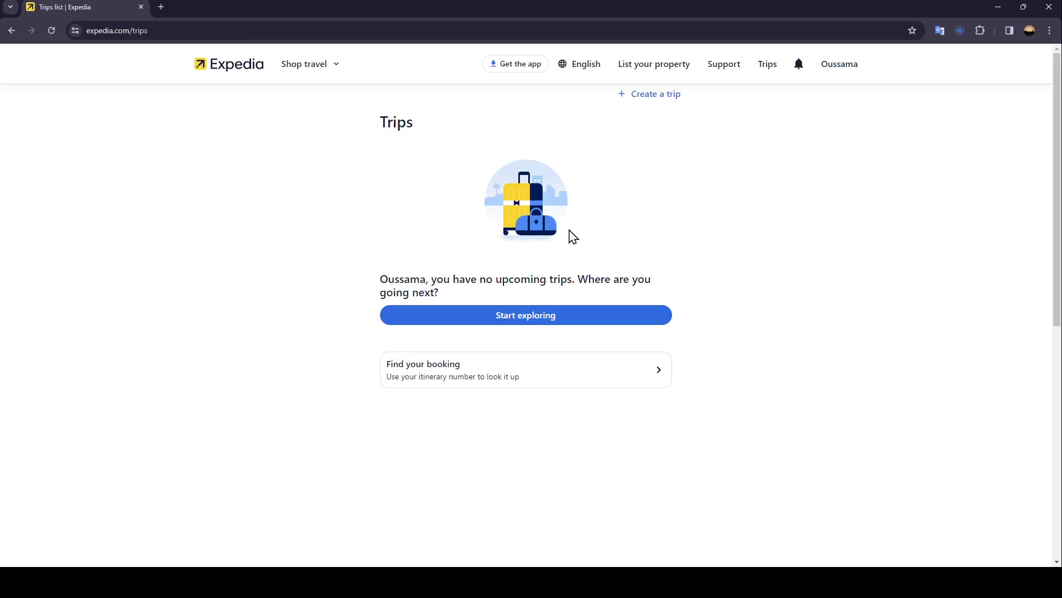
mouse_move(649, 470)
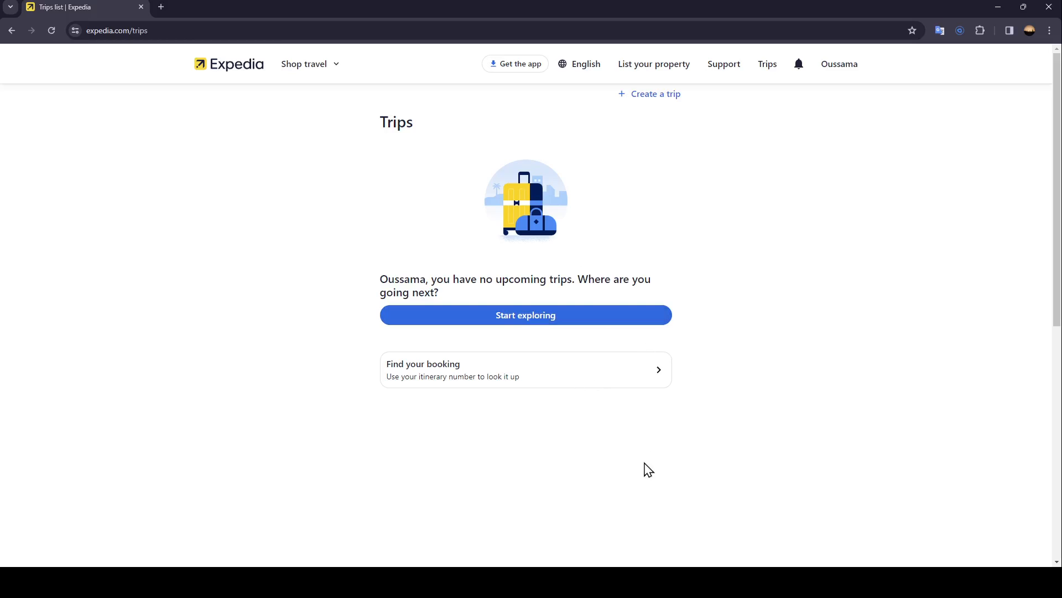
mouse_move(639, 170)
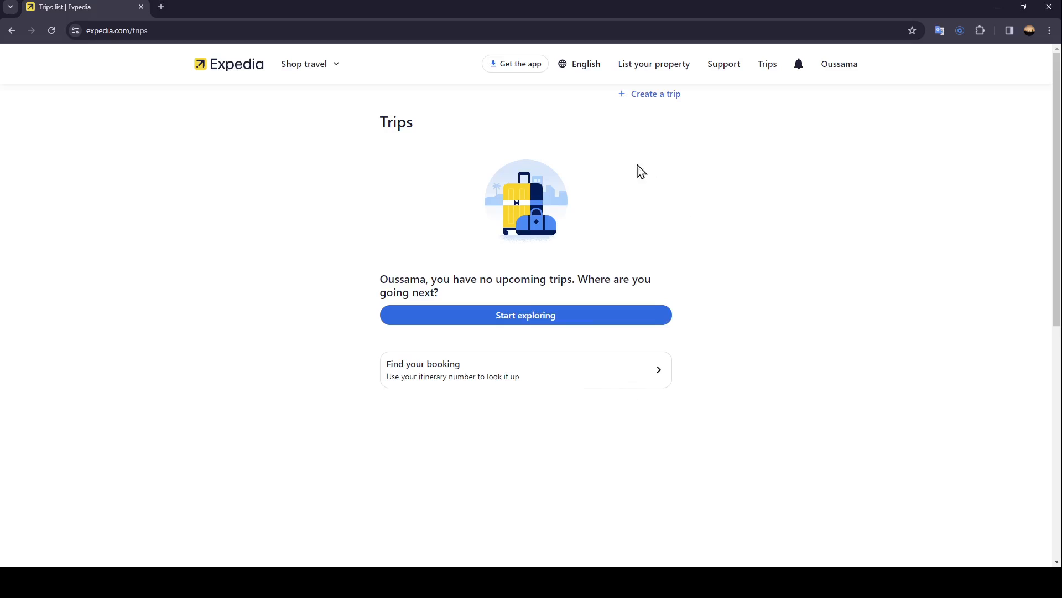
mouse_move(555, 212)
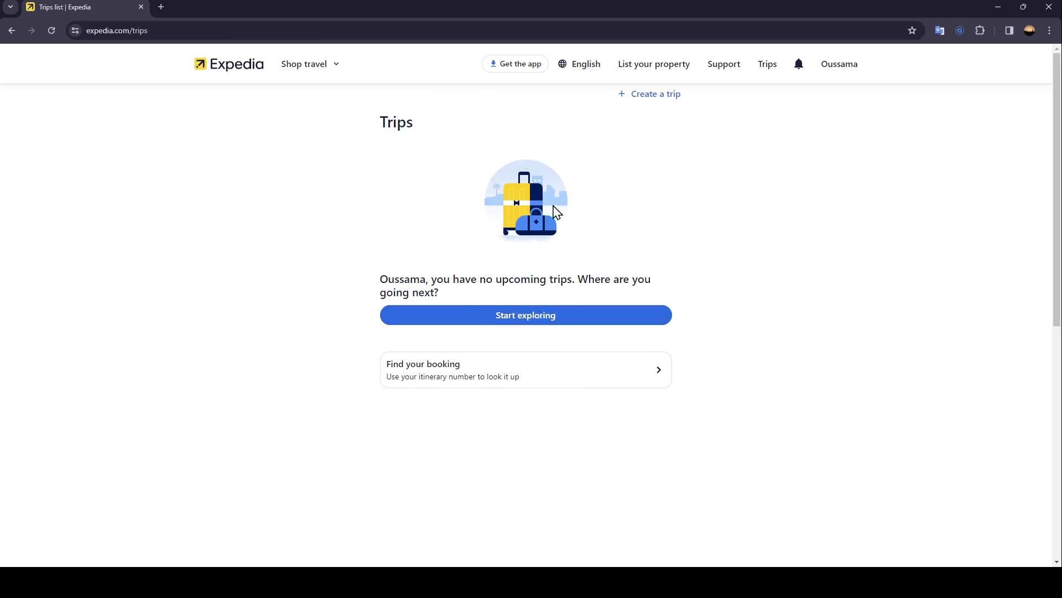
mouse_move(425, 306)
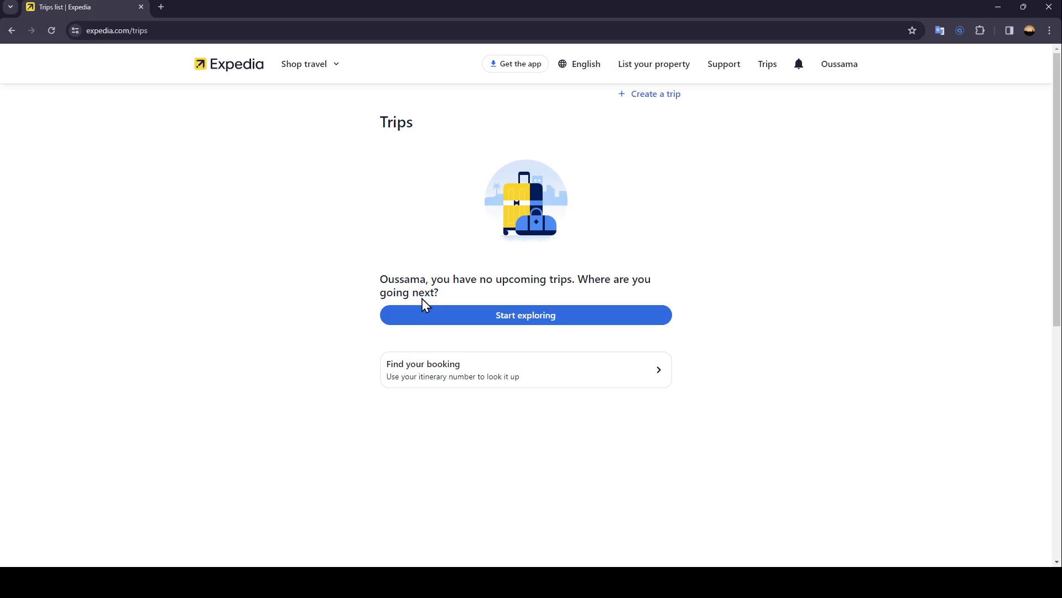
mouse_move(498, 358)
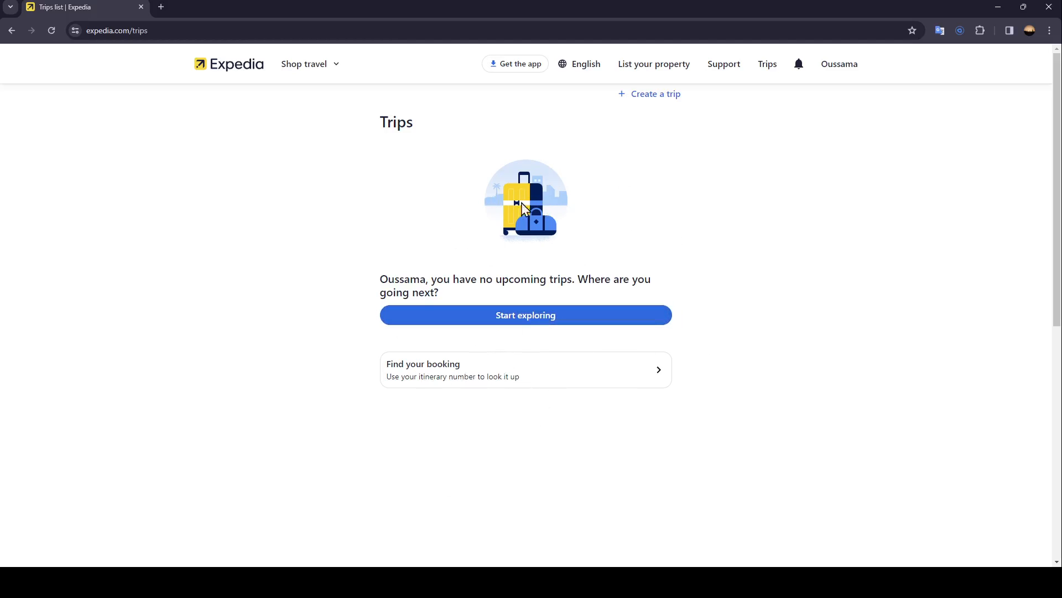
mouse_move(829, 144)
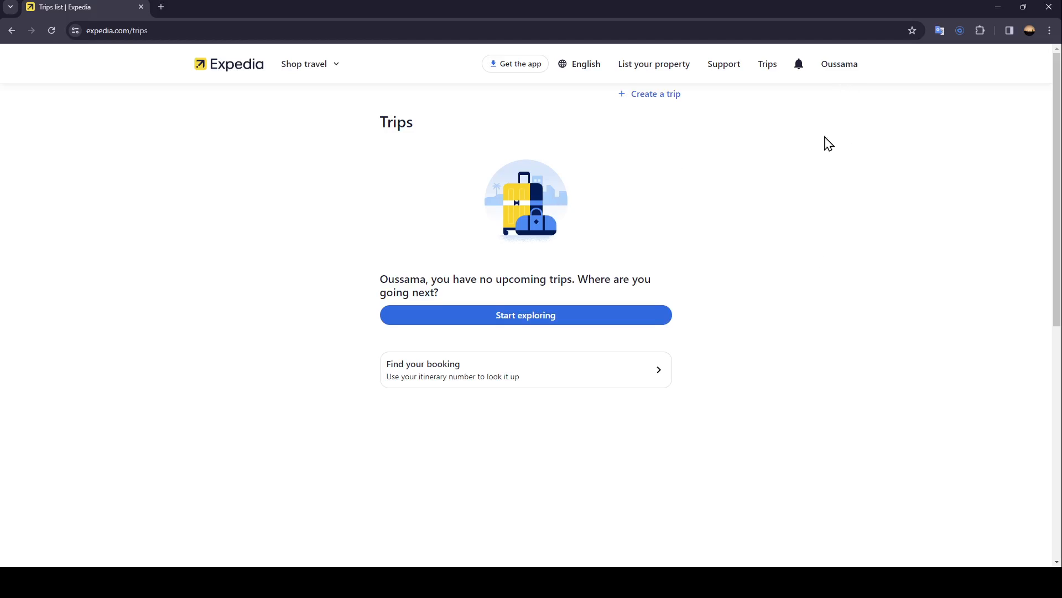
mouse_move(659, 124)
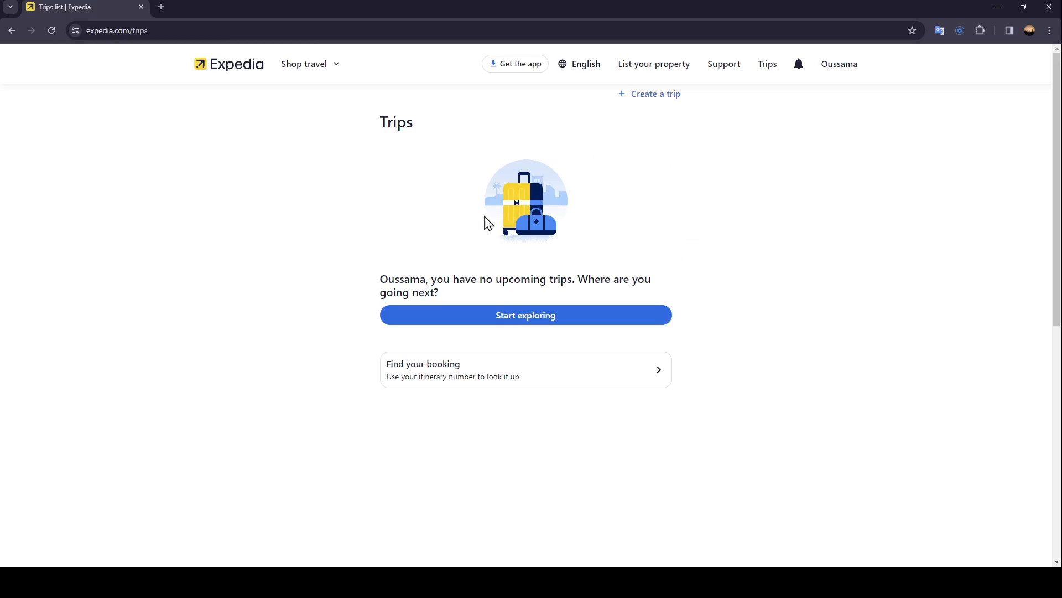
mouse_move(730, 232)
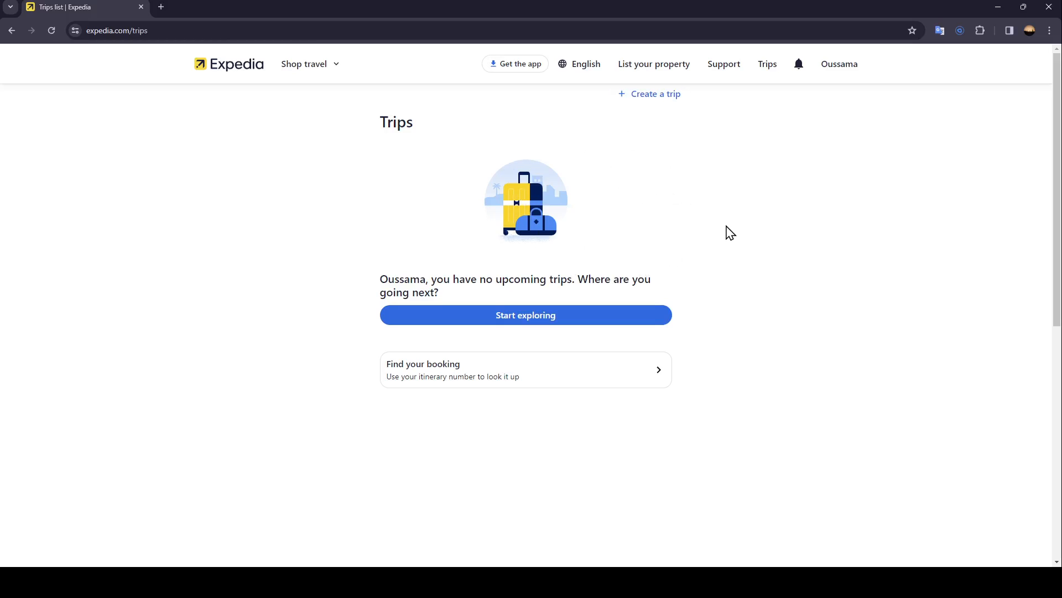
mouse_move(262, 99)
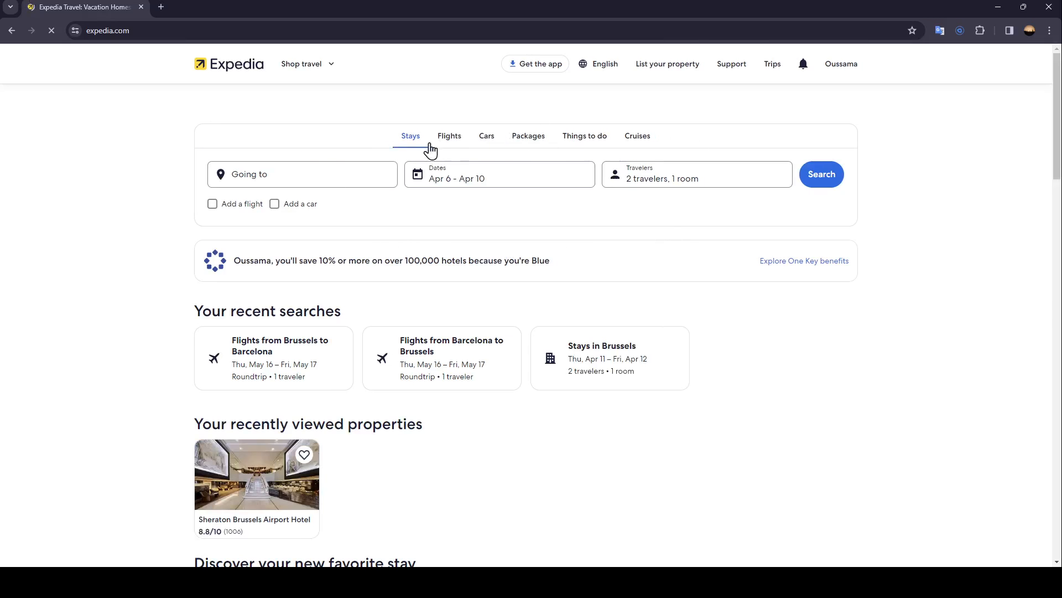
- Search stays in Barcelona (BCN) for Jun 21–22 with 1 adult
left_click(303, 175)
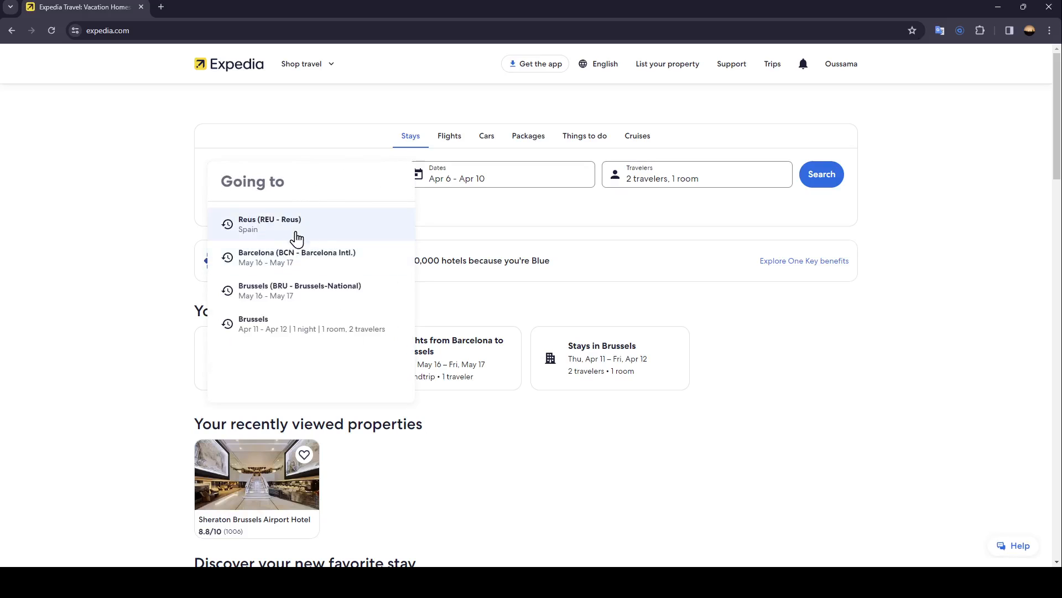
left_click(296, 256)
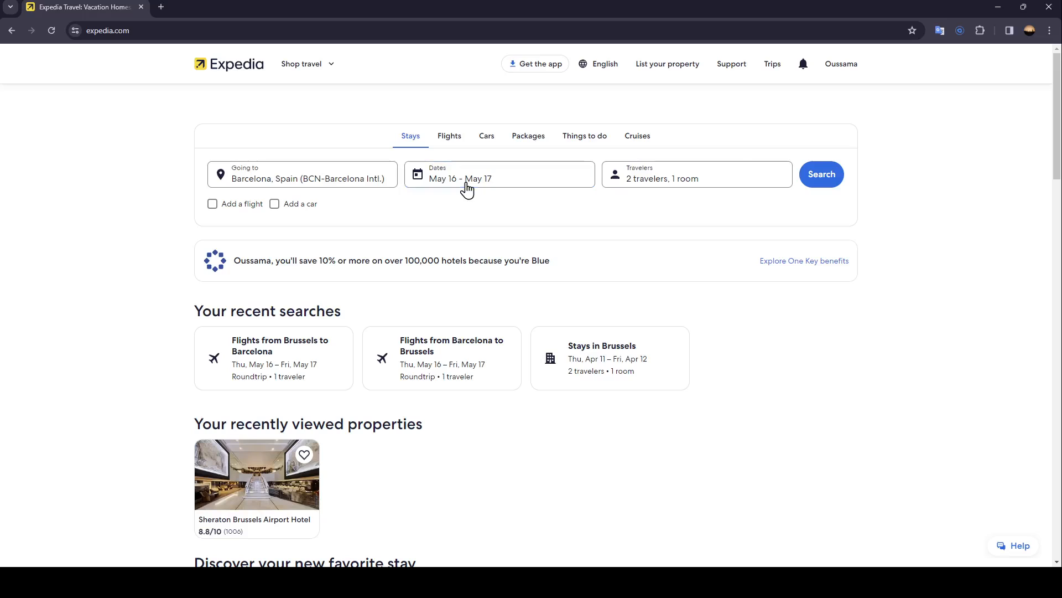
left_click(499, 178)
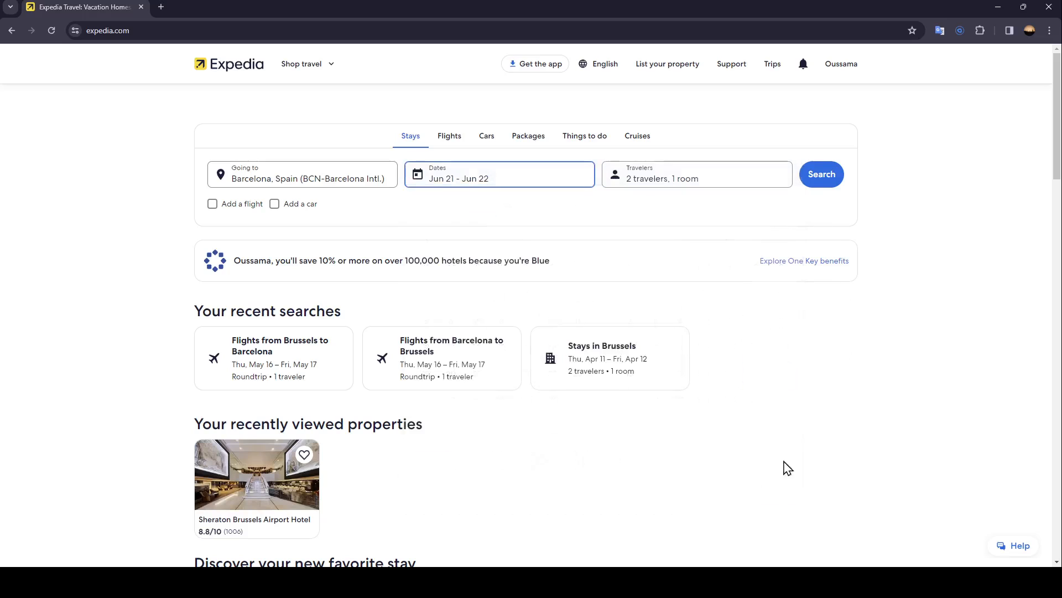
left_click(696, 174)
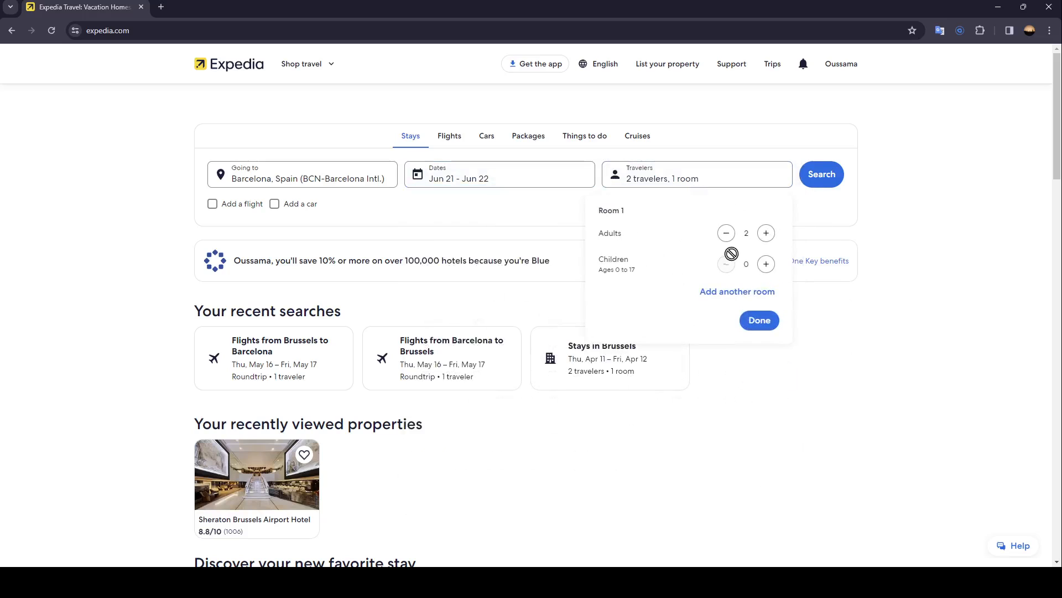
left_click(725, 232)
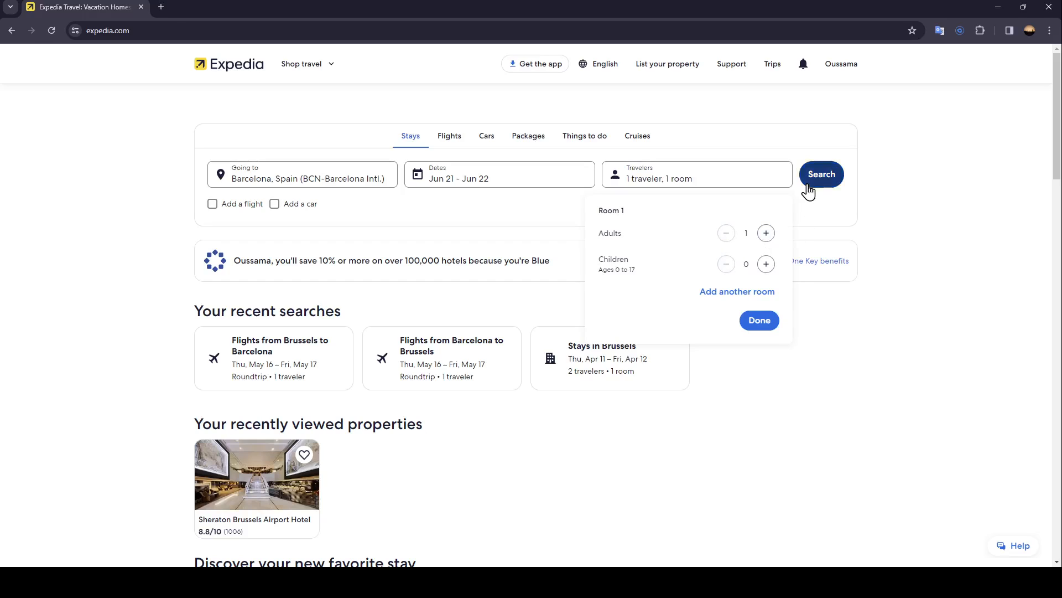
left_click(821, 175)
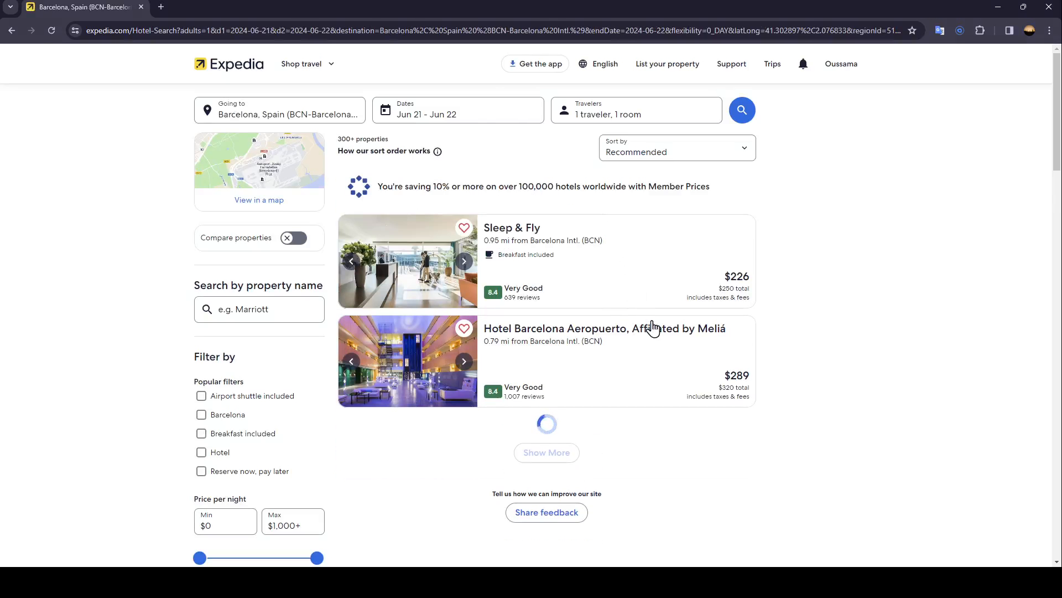
- Open the Hotel Blauet by Bossh Hotels listing from the Barcelona results
left_click(546, 453)
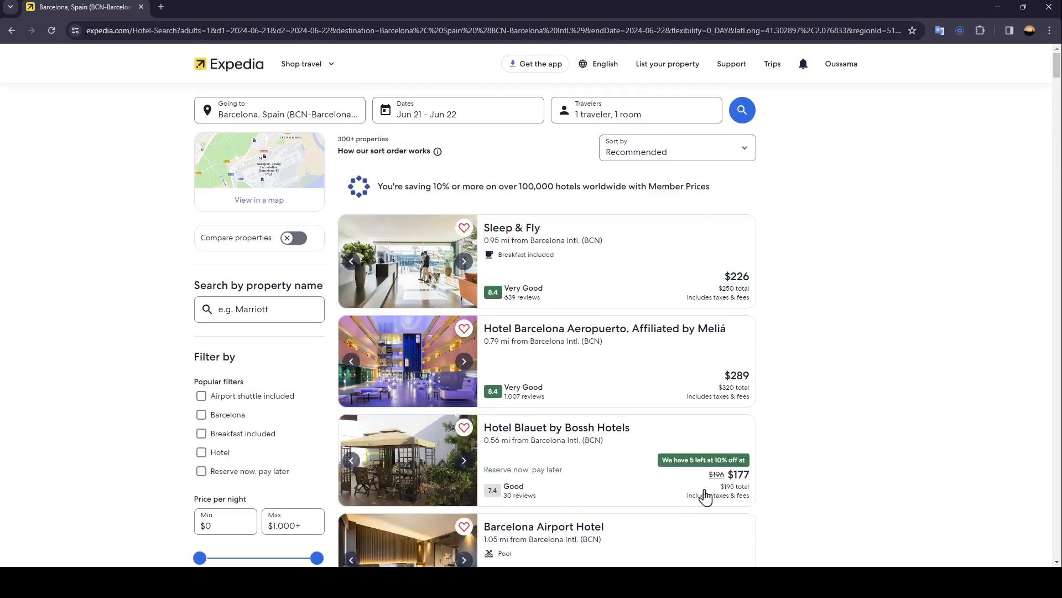
mouse_move(642, 451)
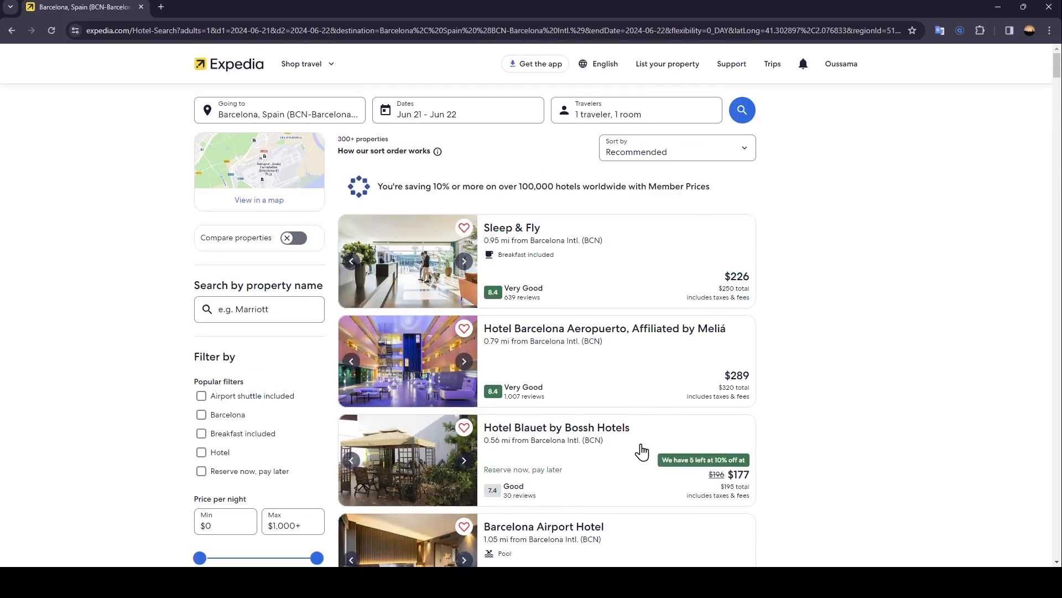
left_click(556, 427)
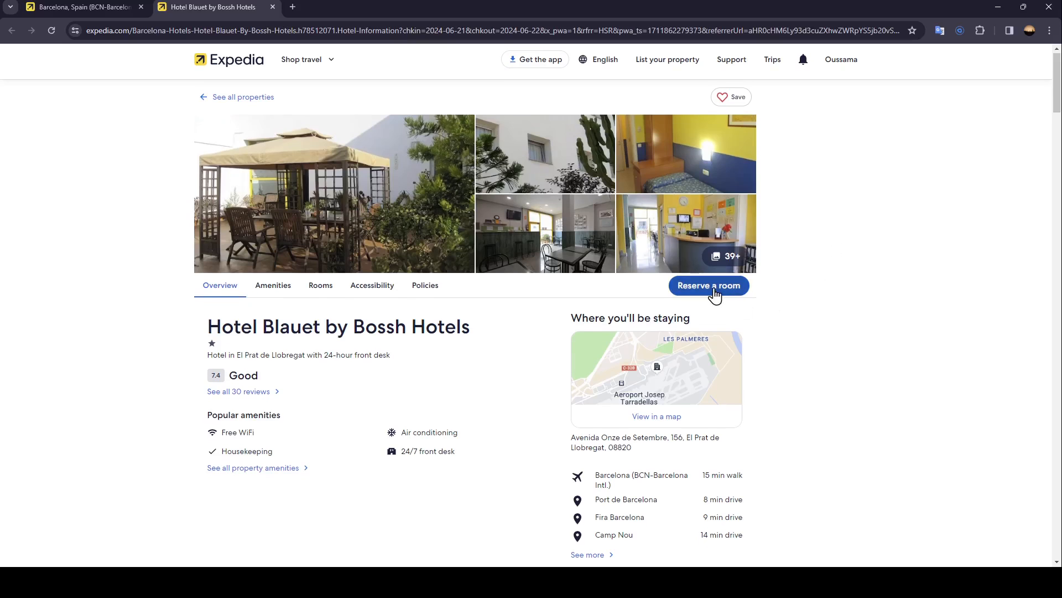
- Reserve the Standard Single Room and choose a payment option to reach checkout
left_click(709, 286)
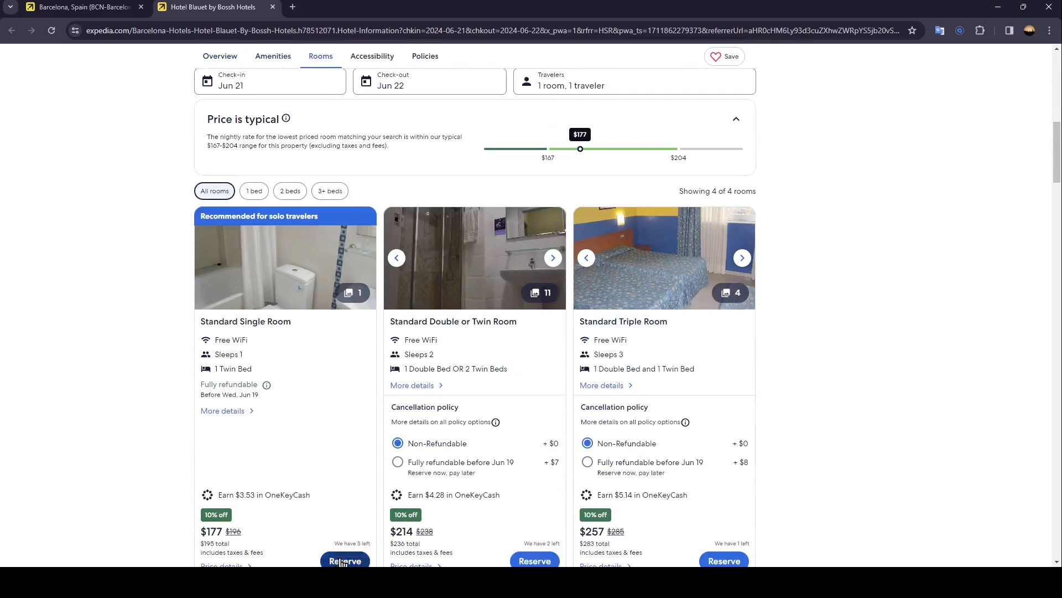
left_click(345, 560)
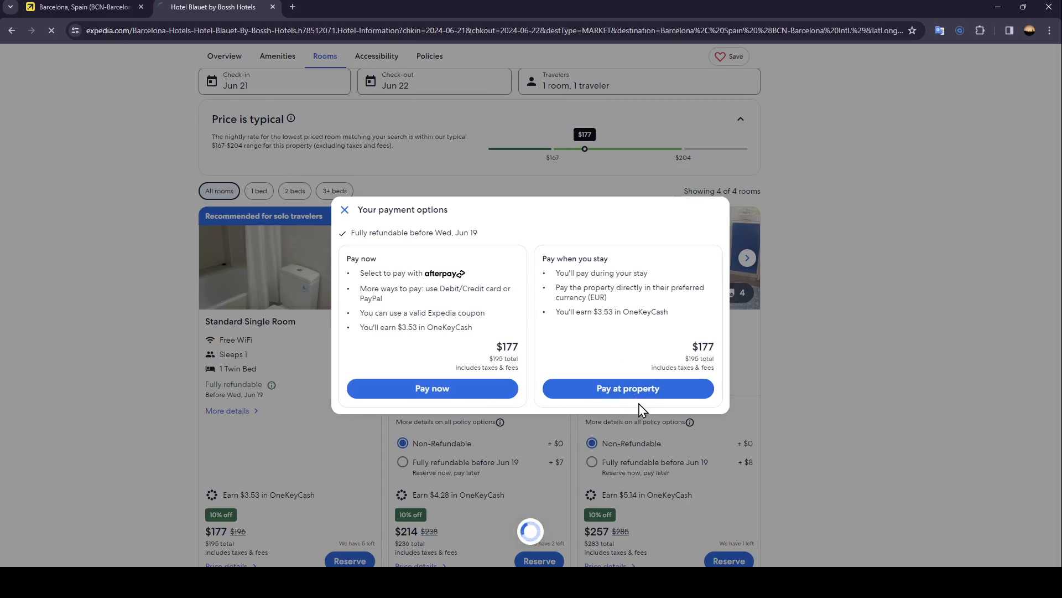
left_click(627, 389)
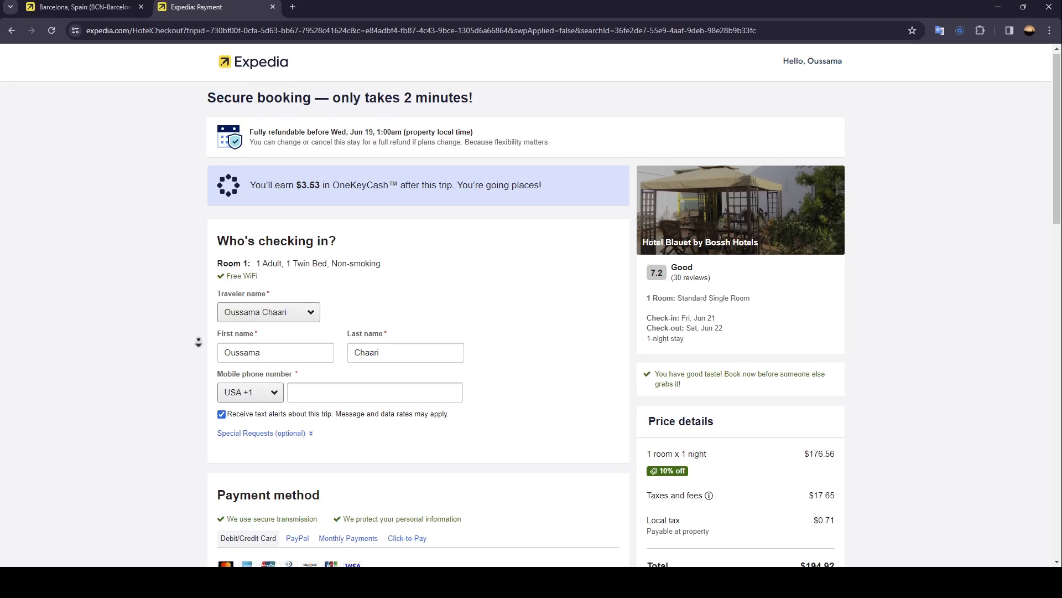
scroll("down", 3)
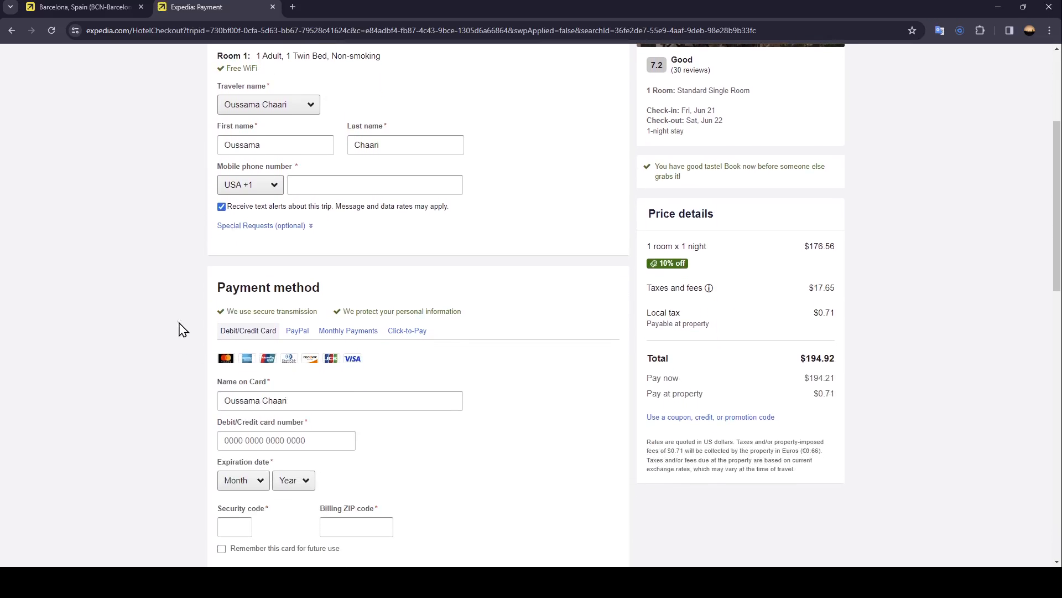
mouse_move(250, 197)
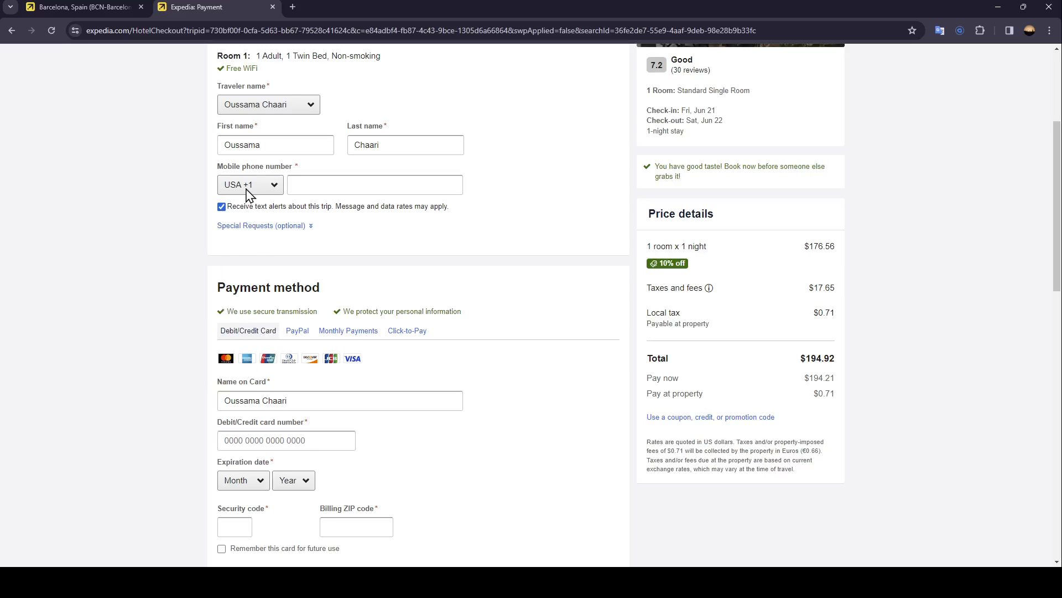